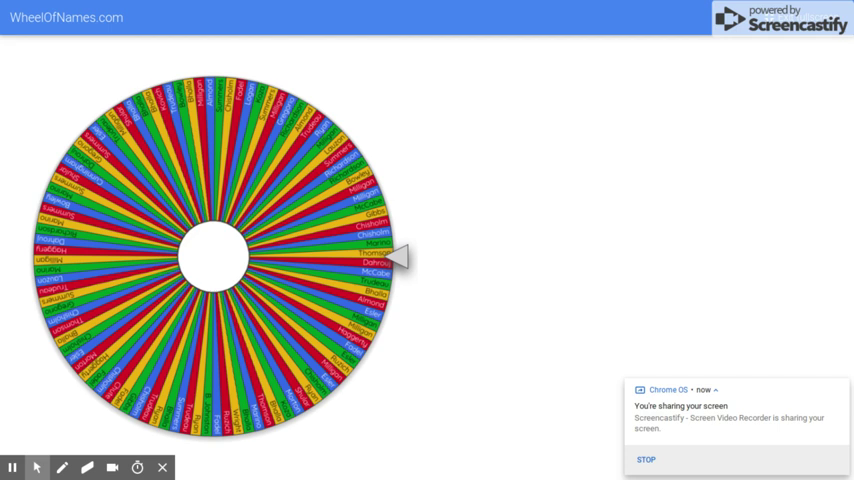
pyautogui.moveTo(518, 256)
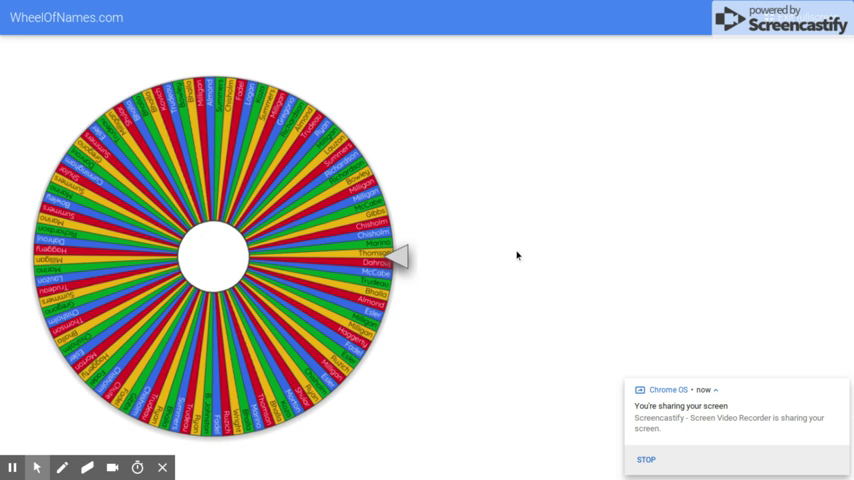
pyautogui.moveTo(517, 256)
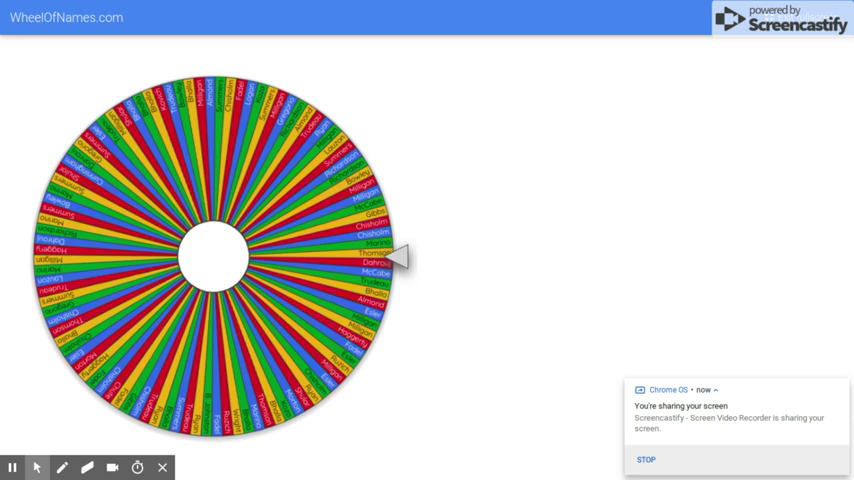
pyautogui.moveTo(508, 313)
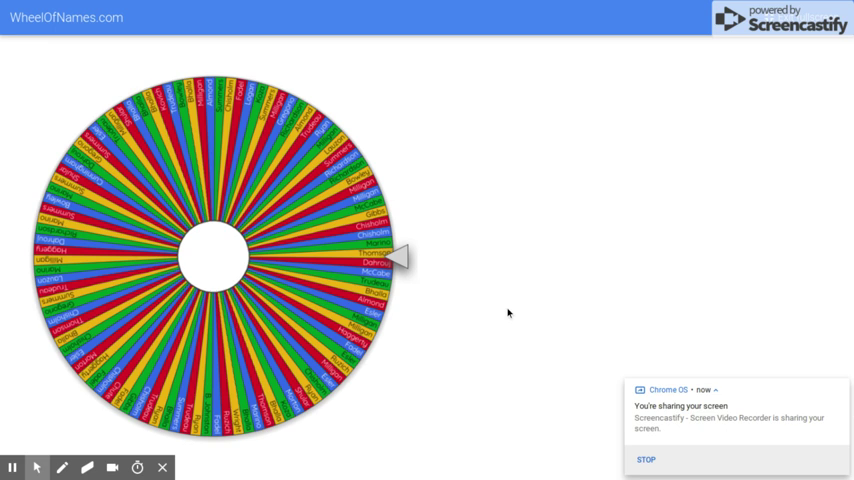
pyautogui.moveTo(508, 313)
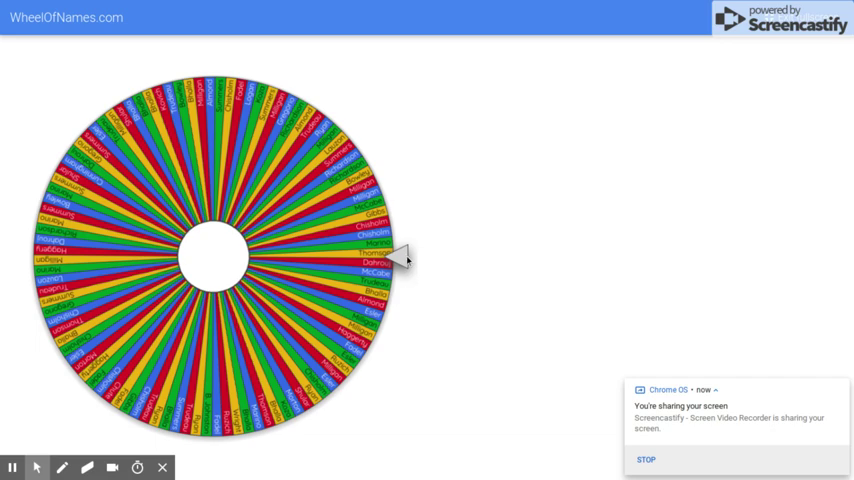
# Spin the staff-names wheel repeatedly, leaving it turning and slowing without a winner yet.
pyautogui.click(210, 253)
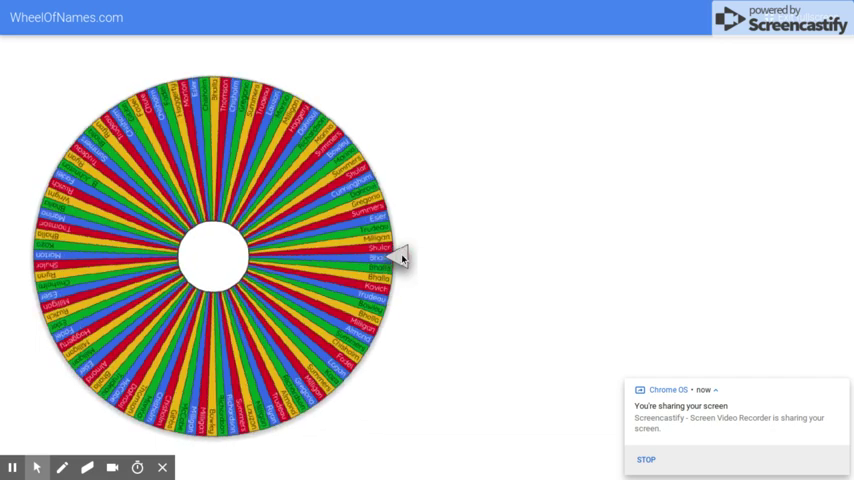
pyautogui.click(212, 253)
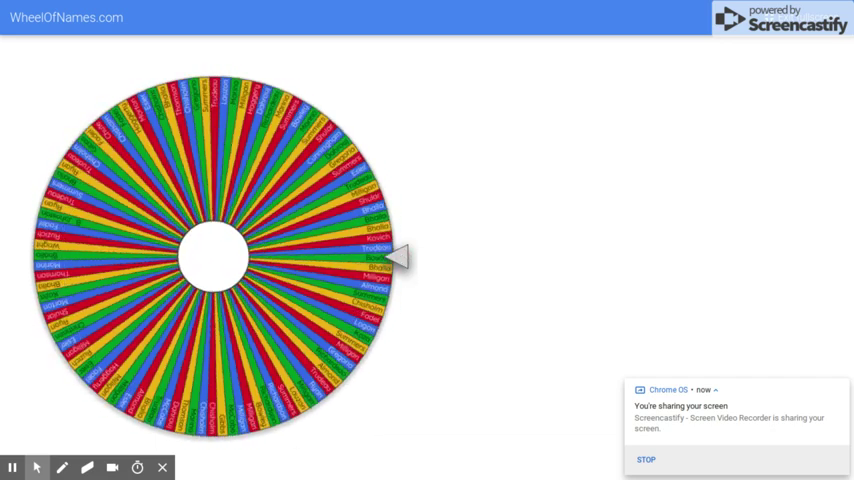
pyautogui.click(210, 255)
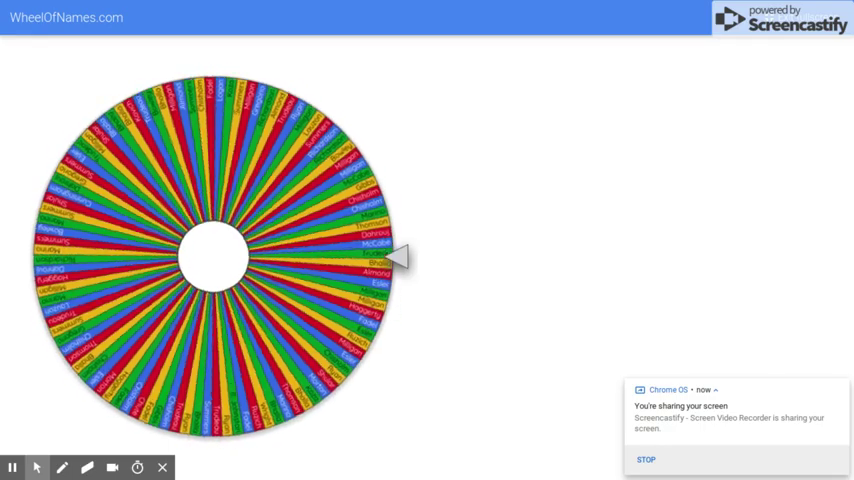
pyautogui.click(210, 255)
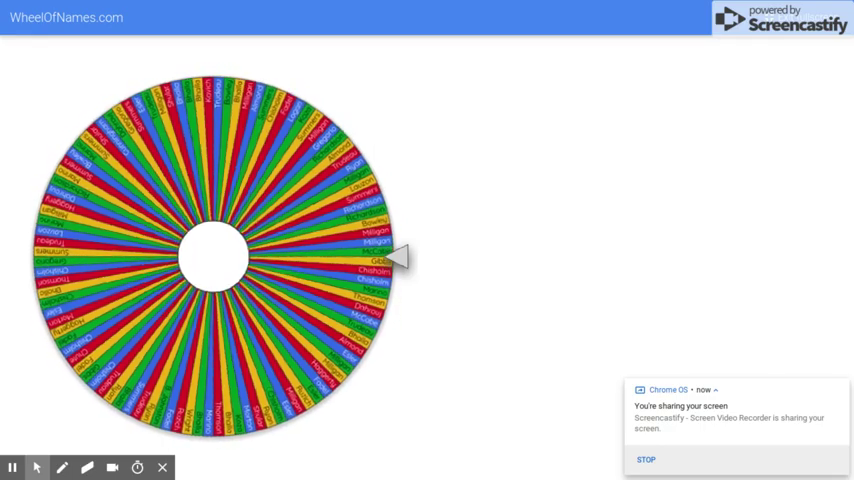